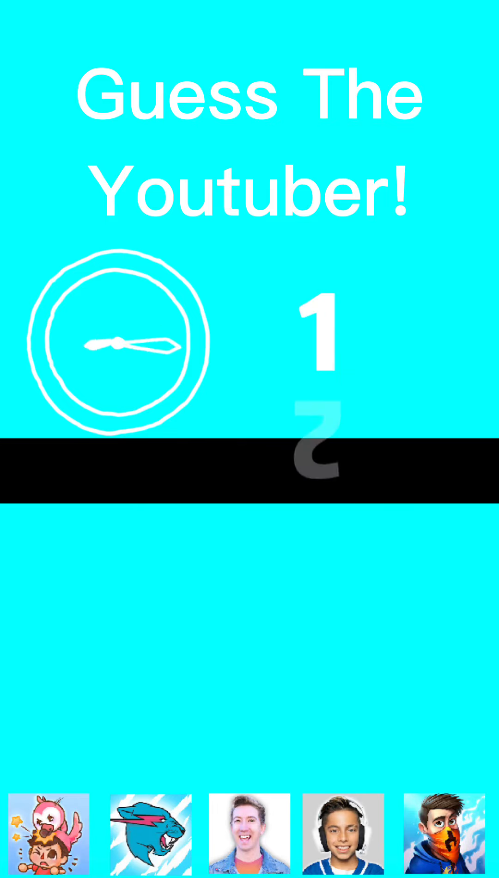
# Let the countdown finish and mark the fourth thumbnail, the boy with headphones, with a red check
pyautogui.click(250, 834)
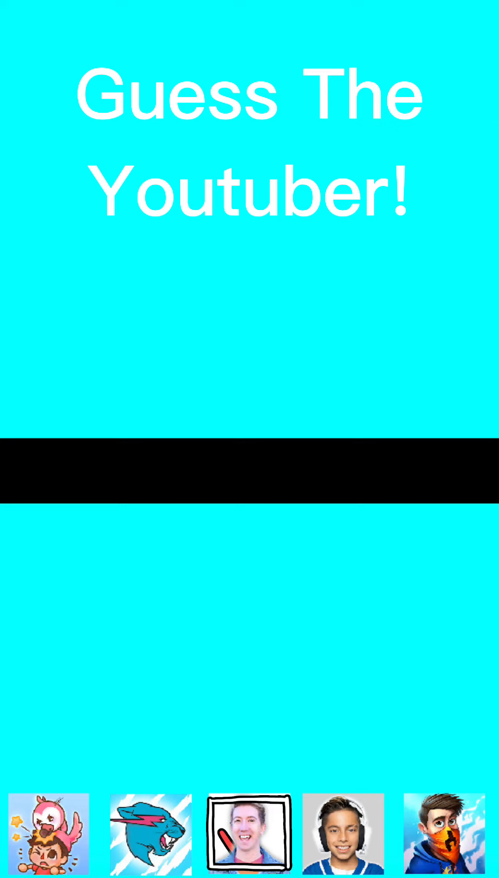
pyautogui.click(249, 835)
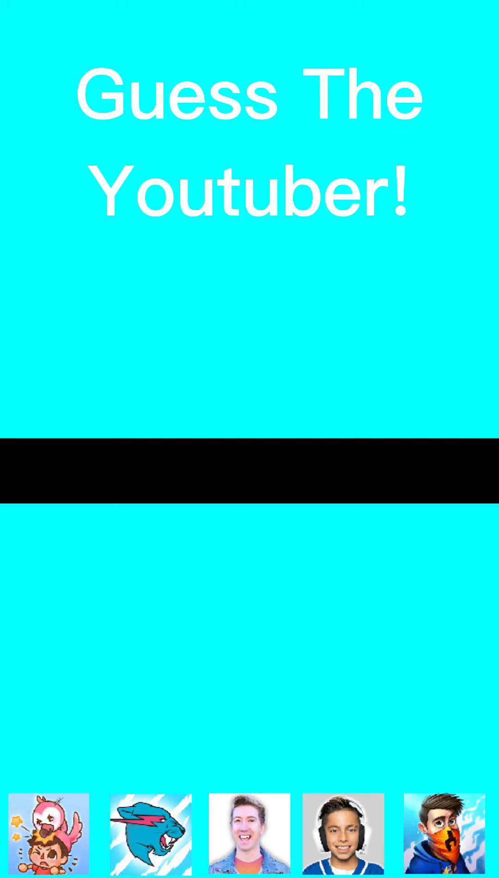
pyautogui.click(342, 834)
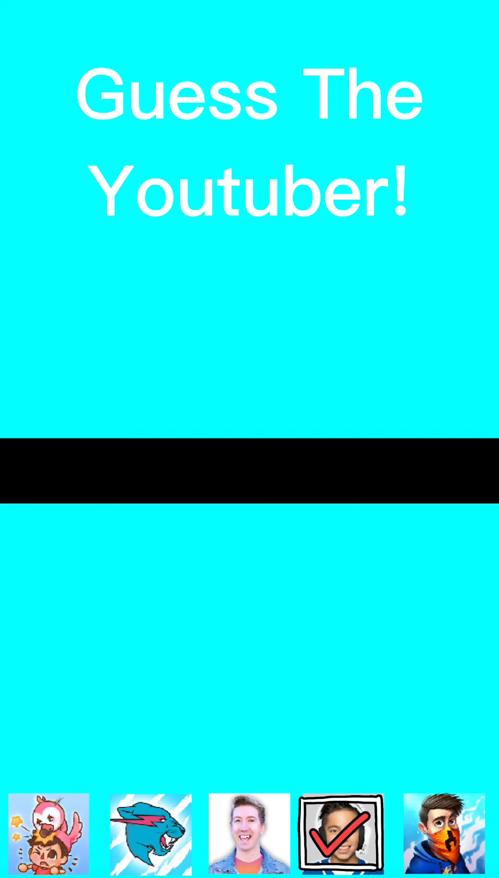